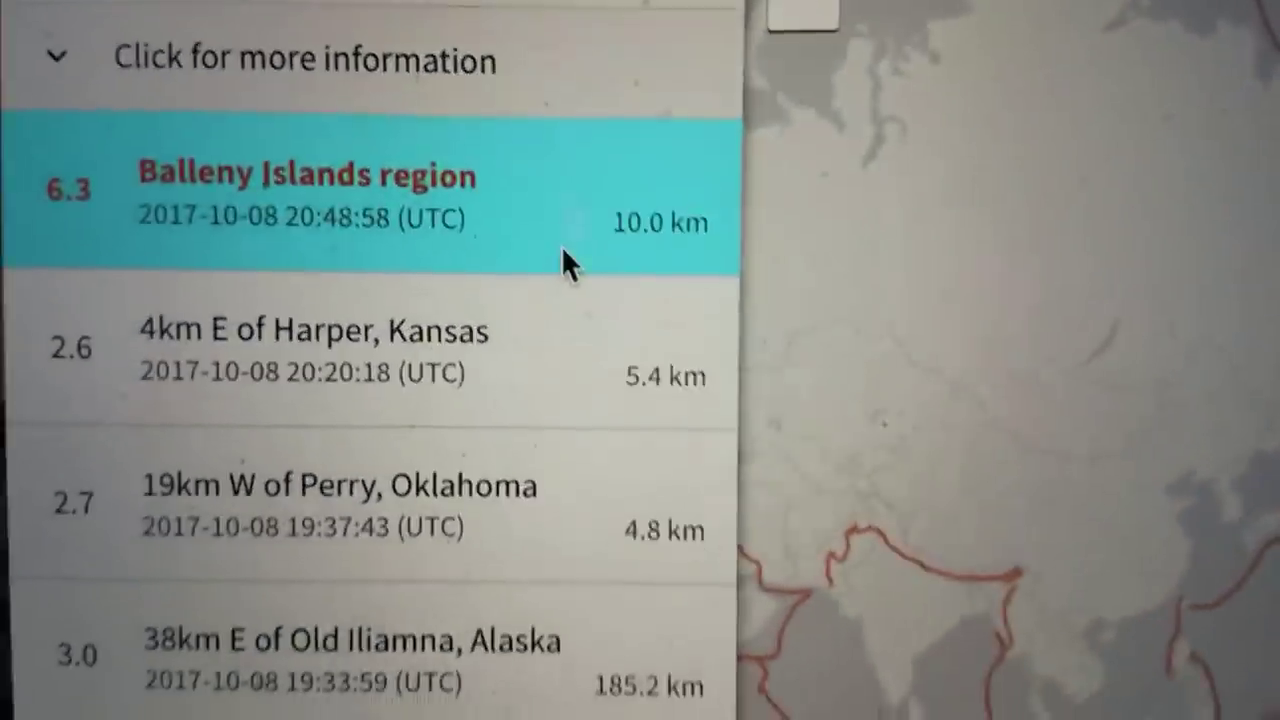
{"action": "scroll", "scroll_direction": "up", "scroll_amount": 3}
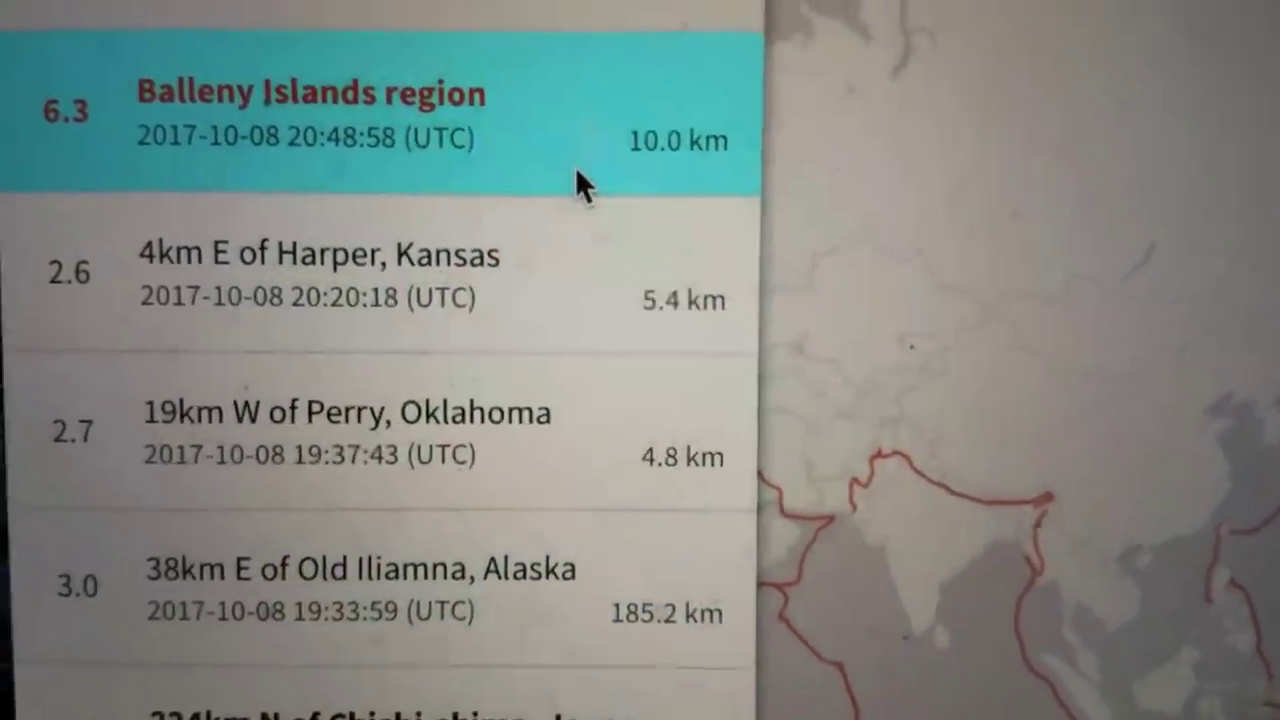
{"action": "scroll", "scroll_direction": "down", "scroll_amount": 3}
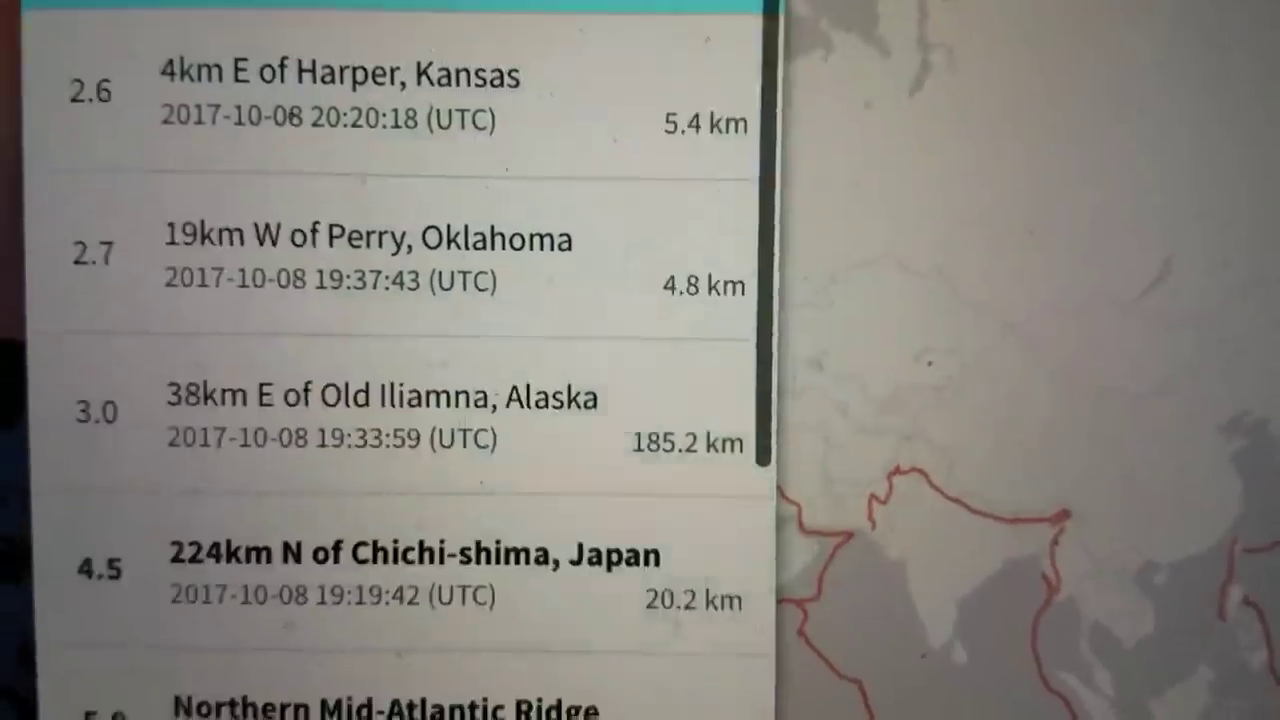
{"action": "scroll", "scroll_direction": "down", "scroll_amount": 3}
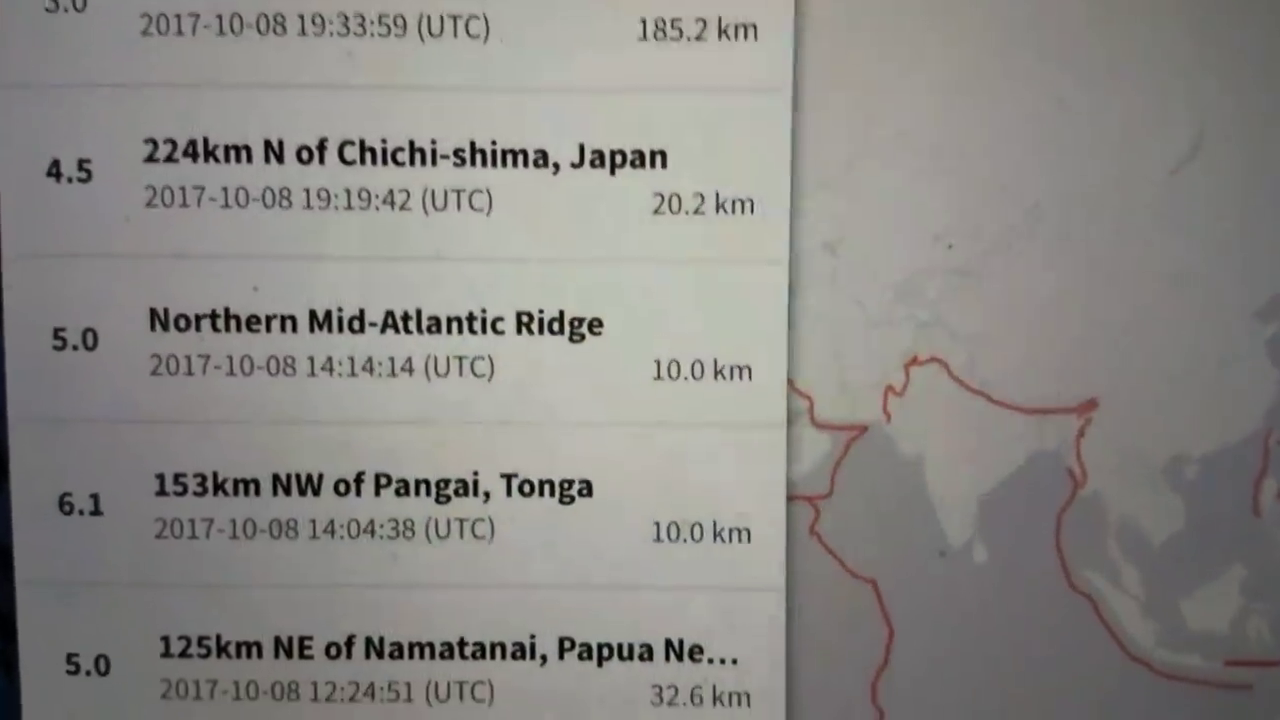